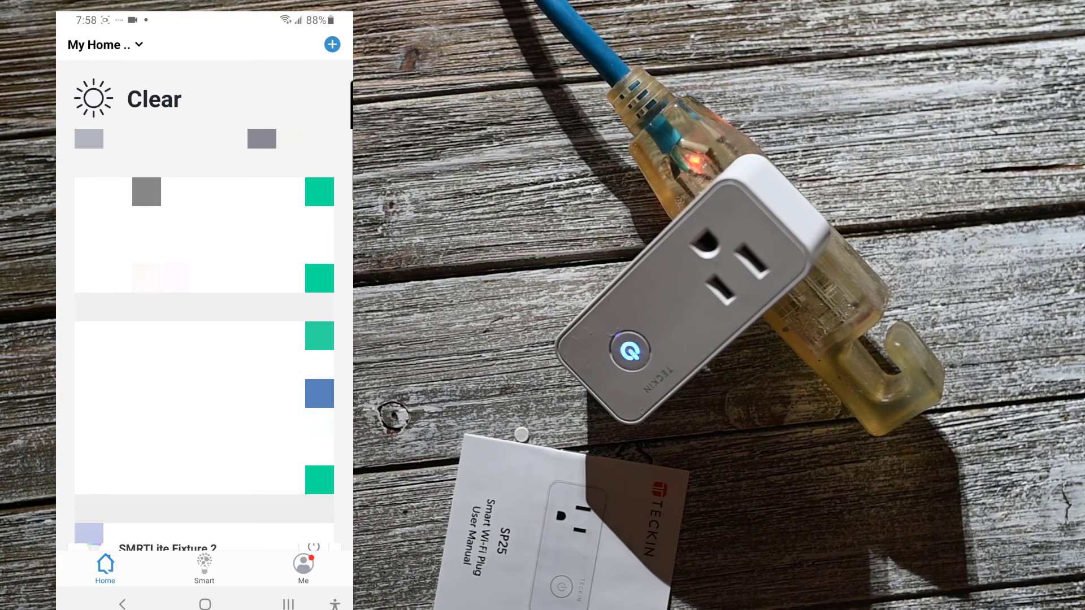
Add a plug manually in AP mode, confirming slow blinking, through Go to Connect, then pull down quick settings.
left_click(332, 44)
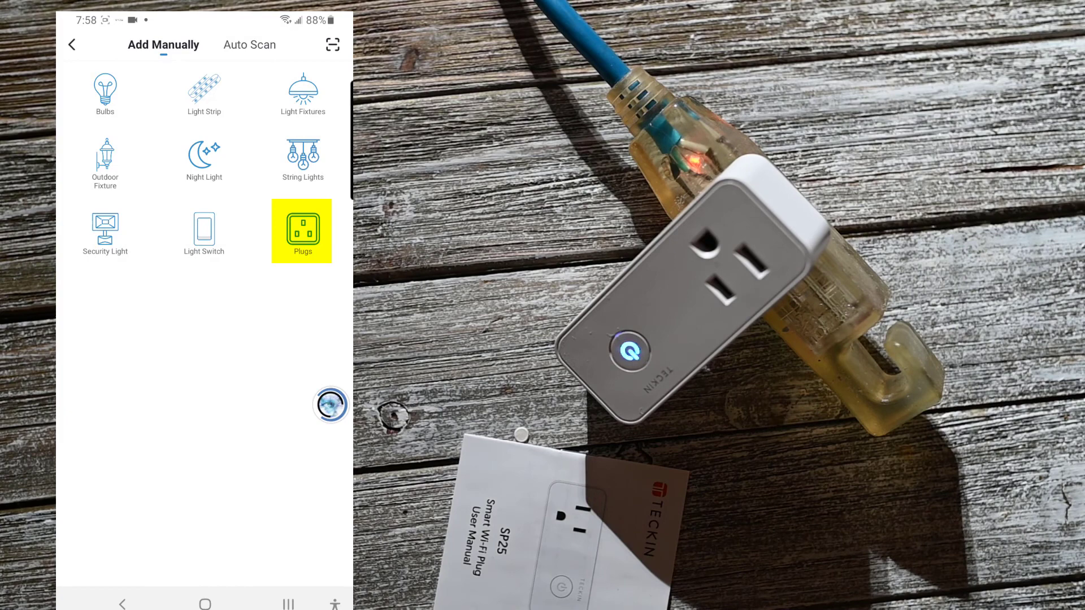
left_click(303, 231)
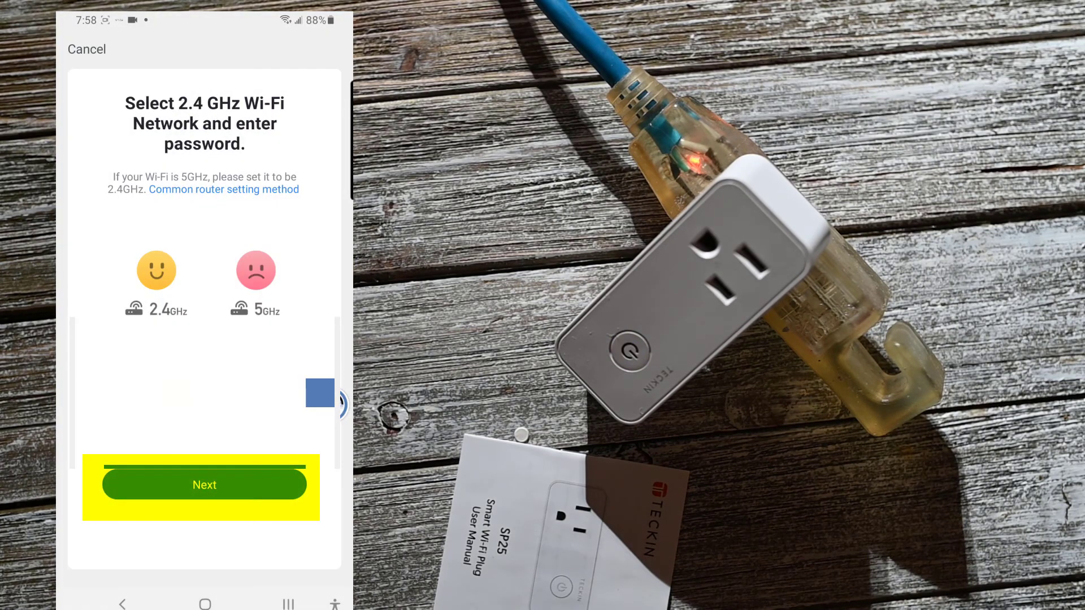
left_click(205, 485)
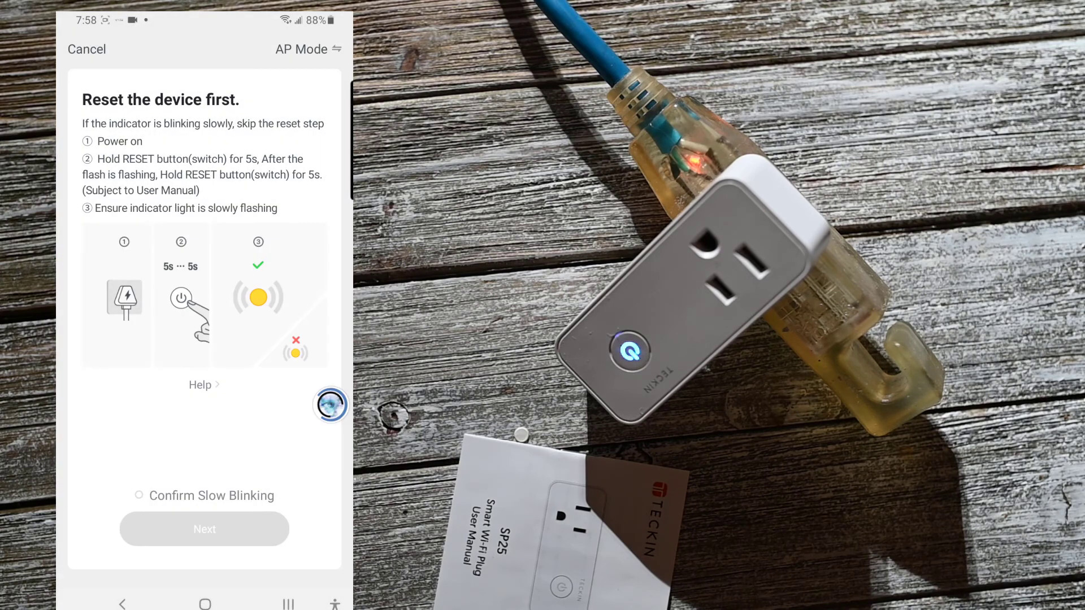
left_click(138, 495)
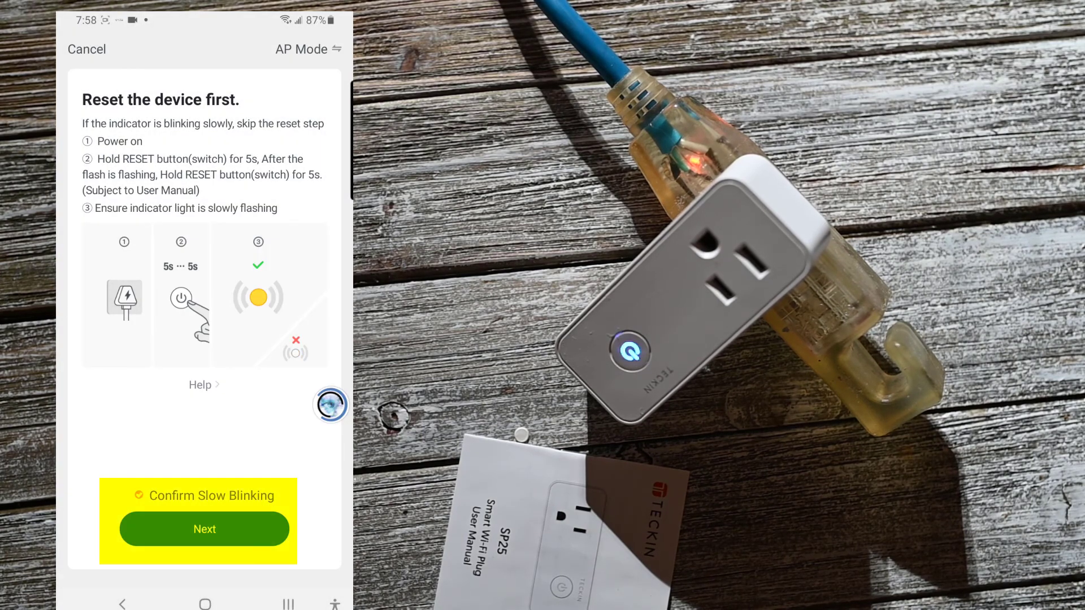
left_click(205, 529)
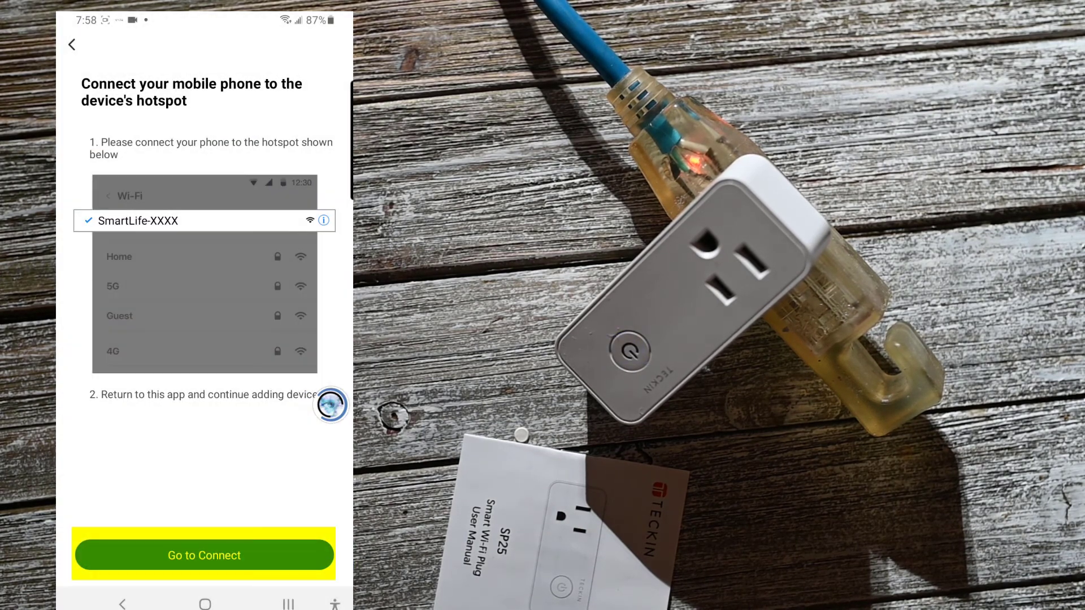
scroll("down", 3)
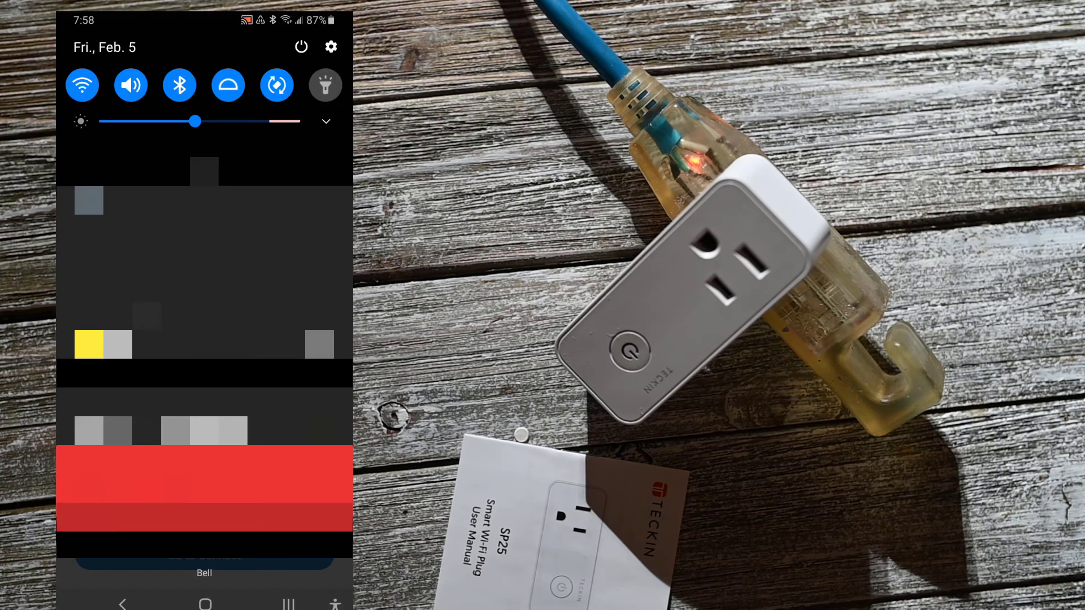
Join the plug's SmartLife-XXXX hotspot from Wi-Fi settings so pairing completes as Smart socket.
left_click(82, 85)
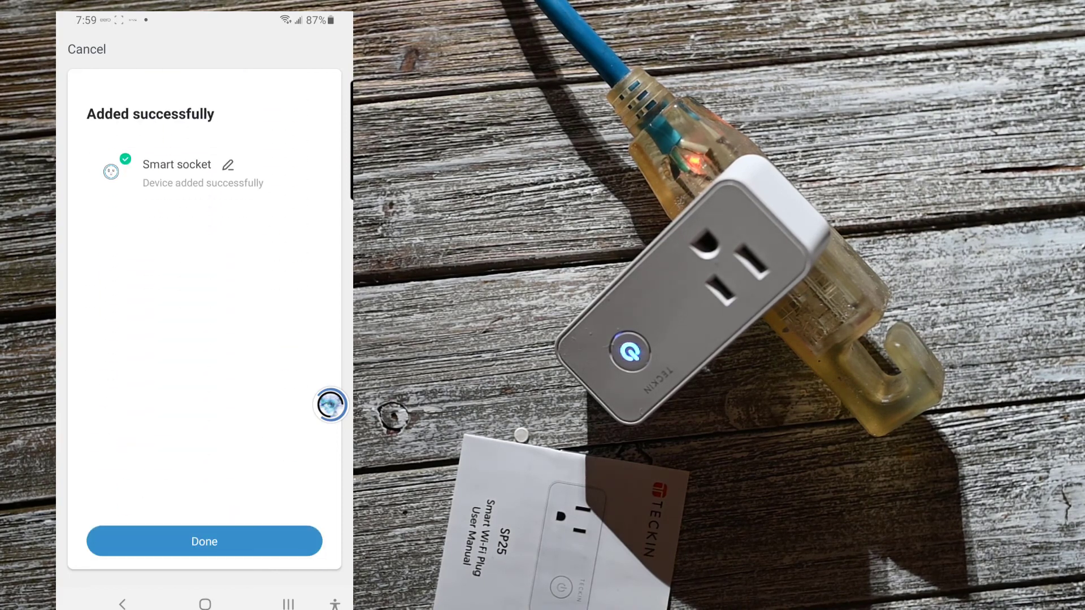
Confirm Done on 'Added successfully' and enter the new Smart socket from the home list.
left_click(204, 524)
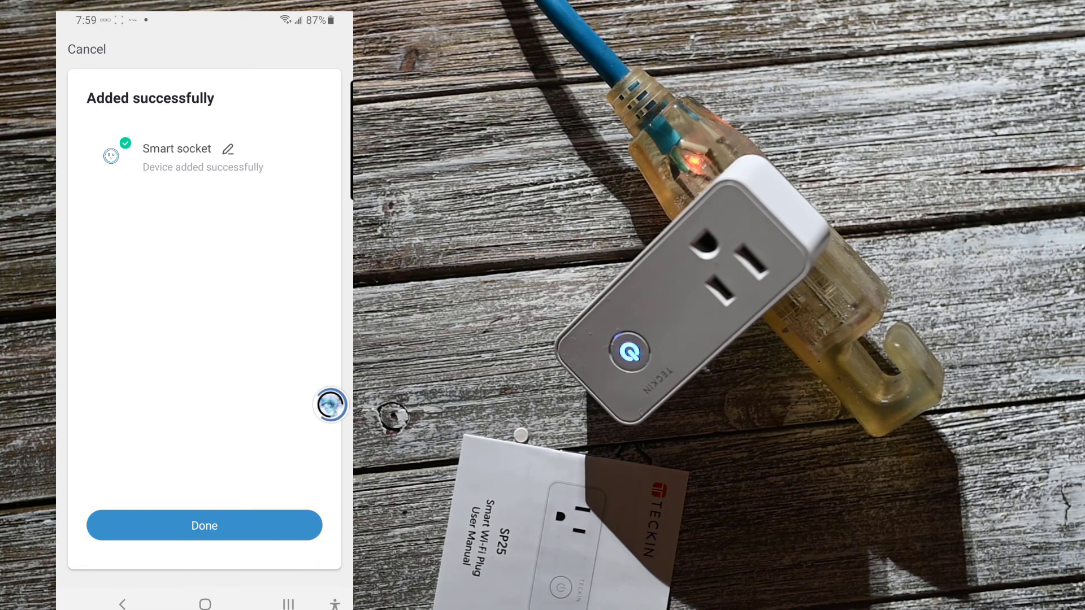
left_click(204, 525)
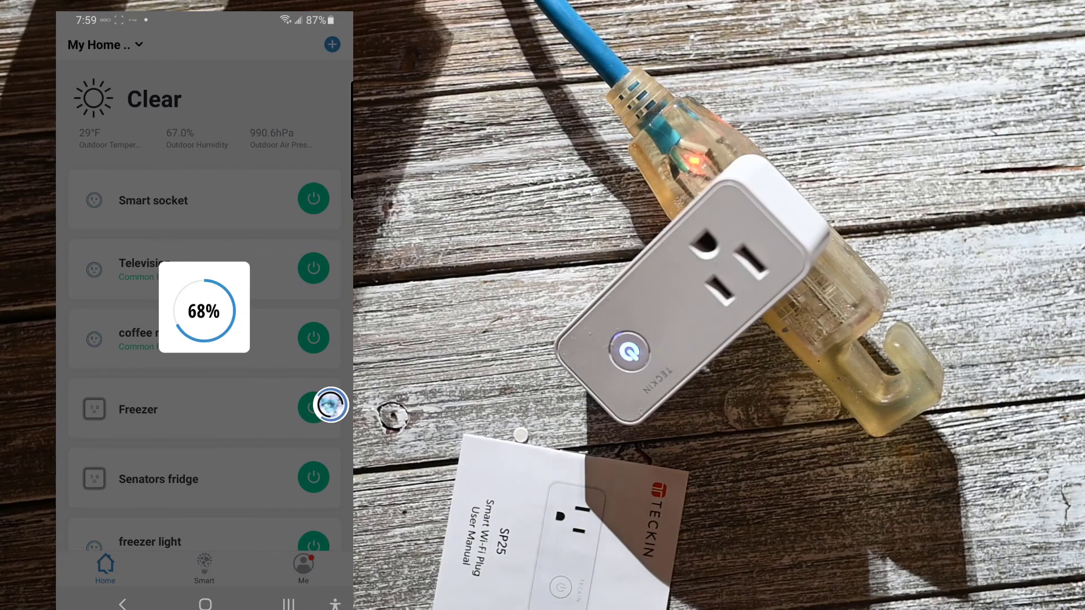
left_click(154, 201)
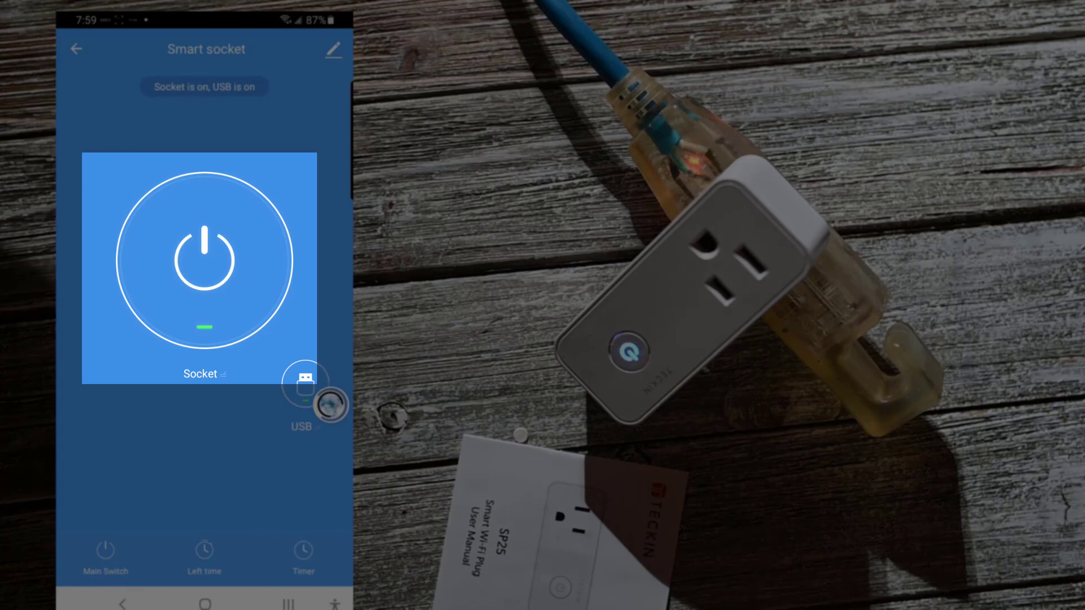
Toggle the Socket output off and on, then the USB output off and on, leaving both on.
left_click(201, 257)
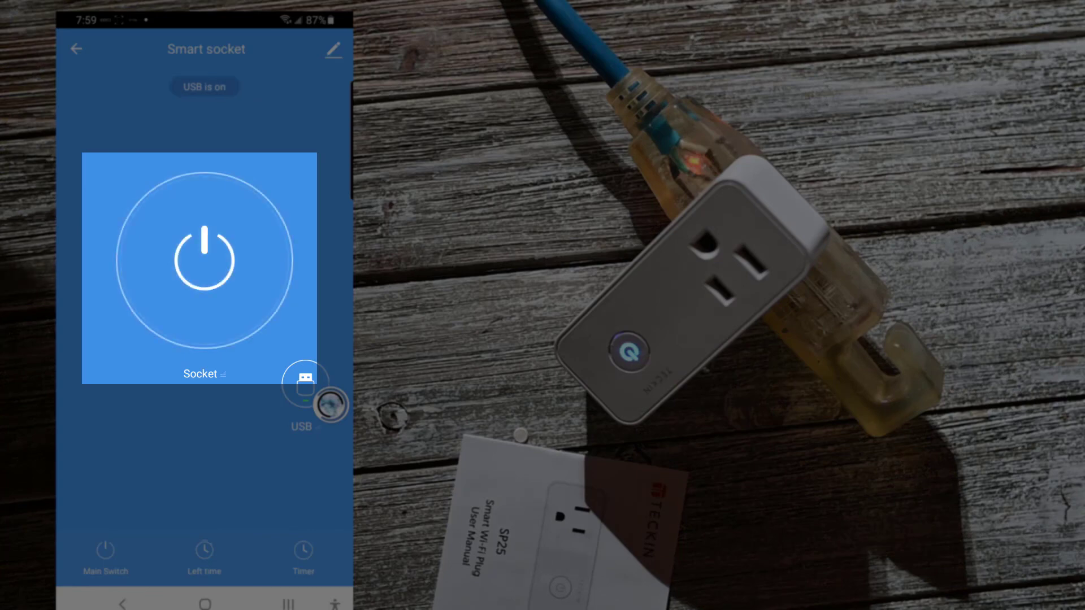
left_click(198, 260)
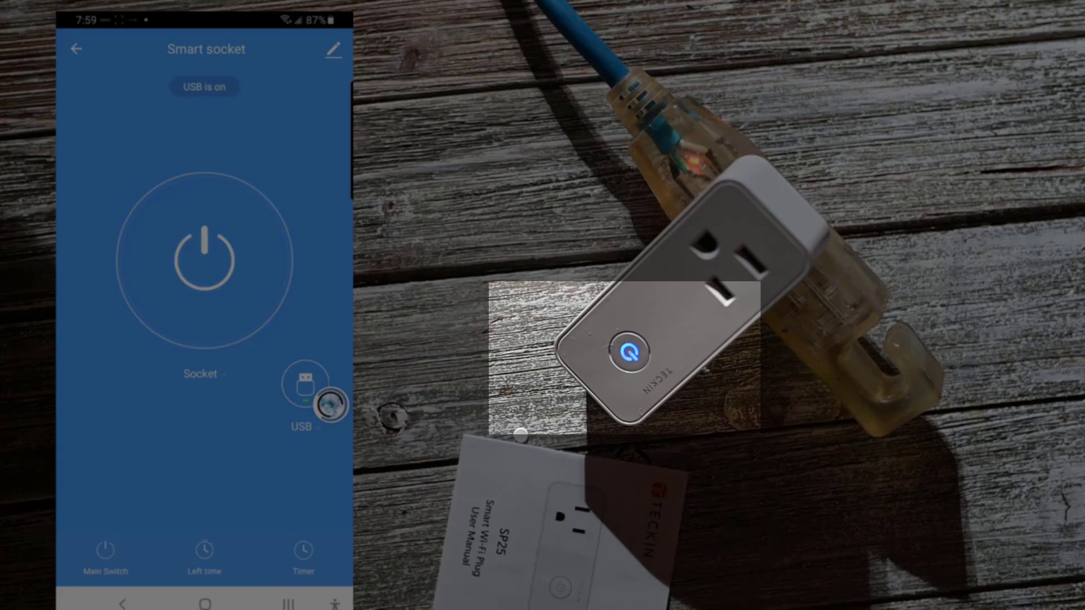
left_click(204, 258)
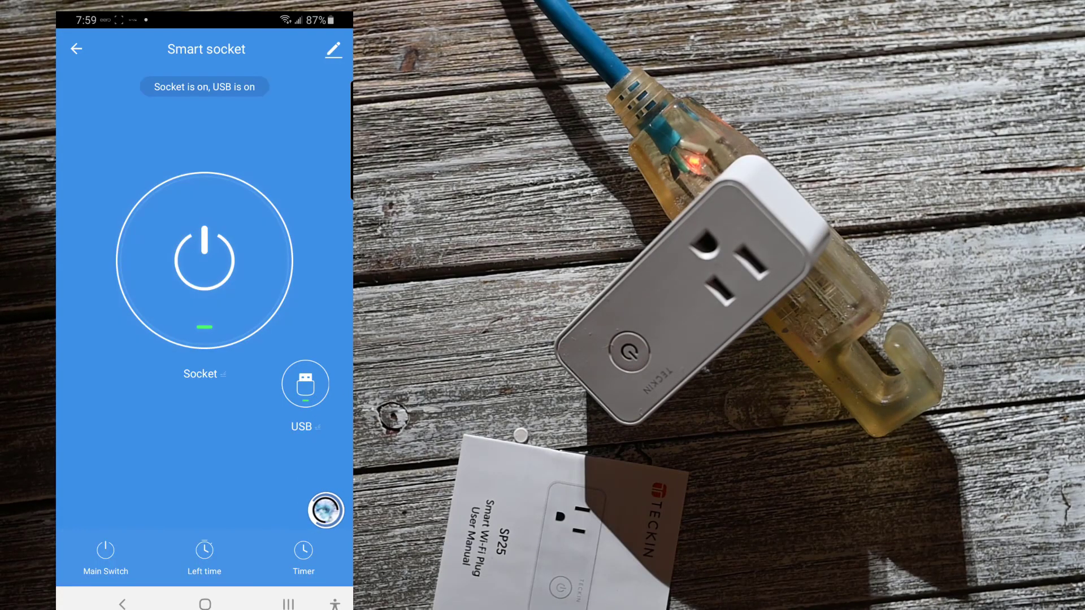
left_click(304, 383)
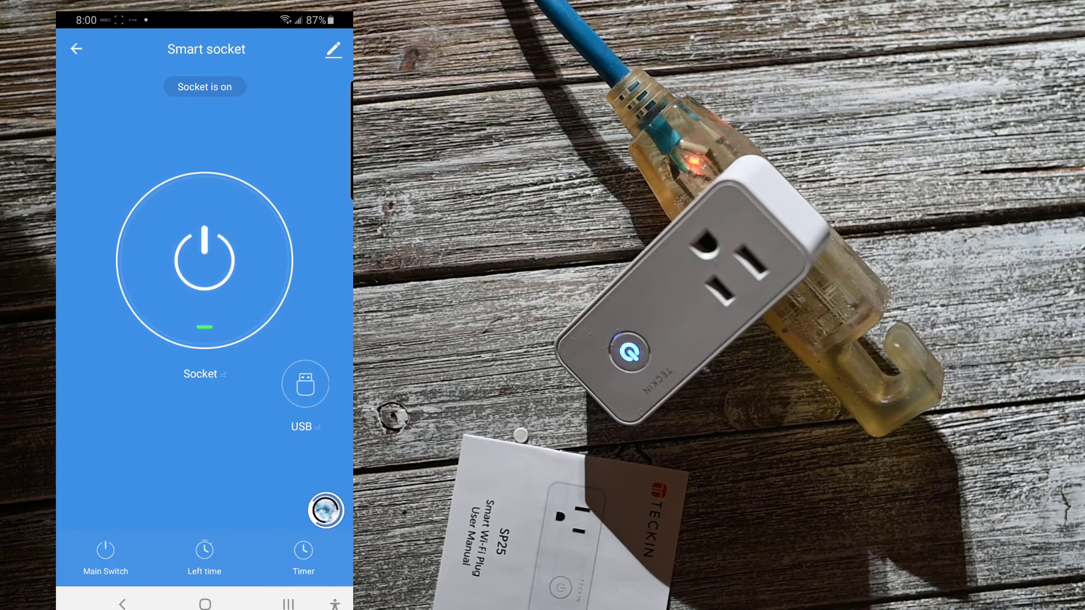
left_click(304, 384)
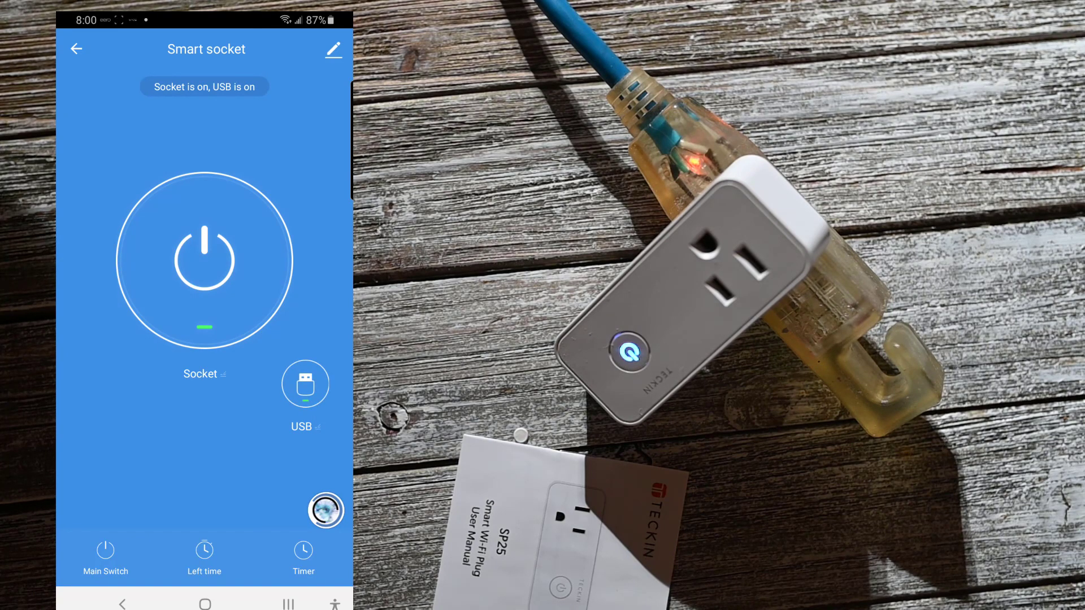